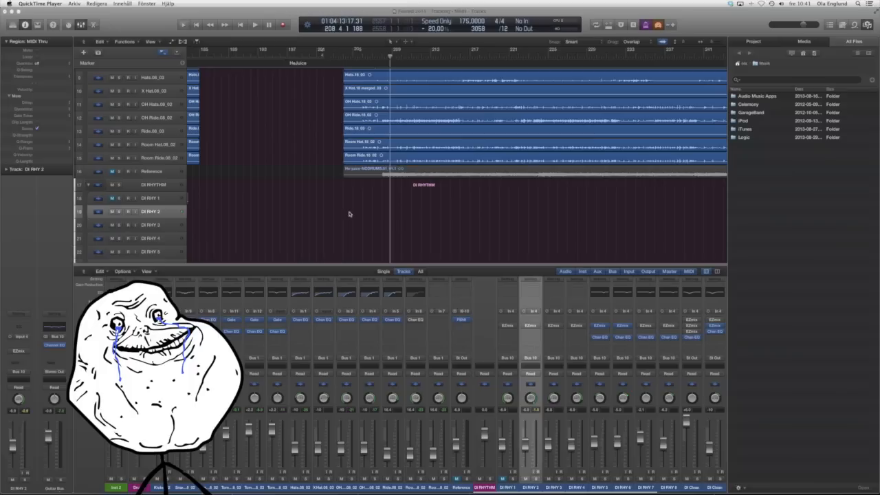
Step: Scroll down the track list to bring DI RHY 2 and the later drum section into view
{"action": "scroll", "scroll_direction": "down", "scroll_amount": 3}
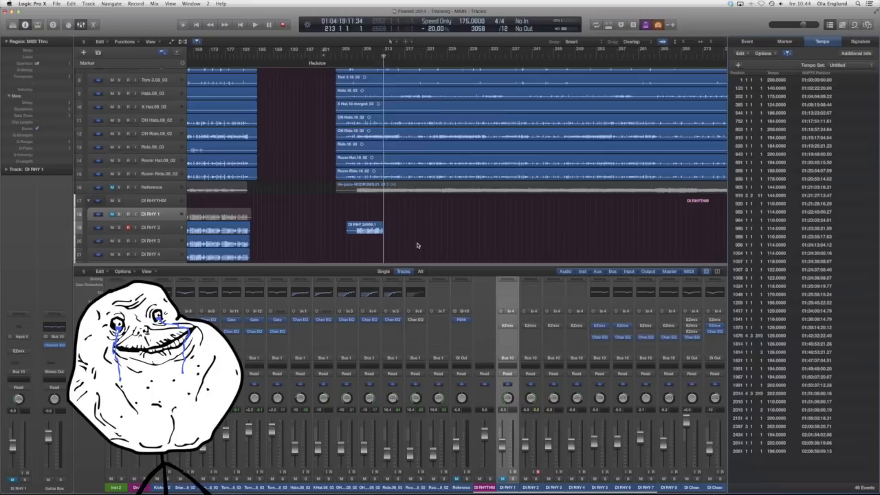
Step: Start and stop recording passes for DI RHY 1, 3 and 4 from the transport
{"action": "left_click", "coordinate": [251, 26]}
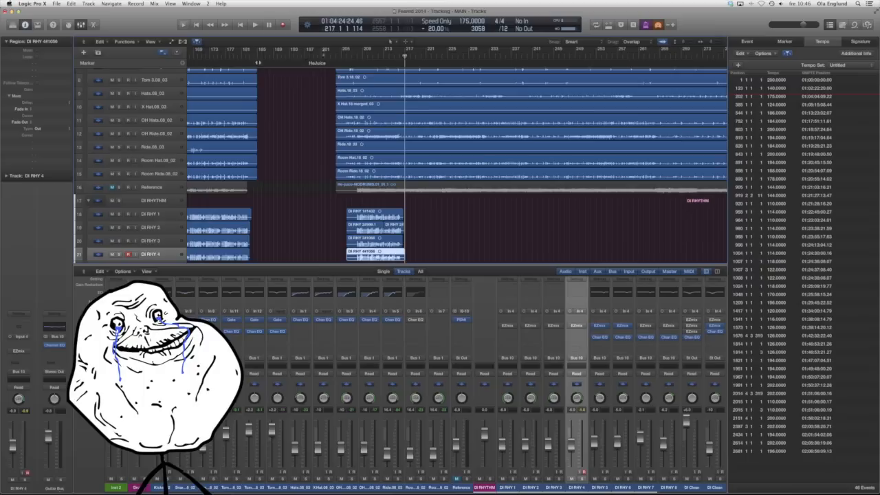
{"action": "left_click", "coordinate": [251, 25]}
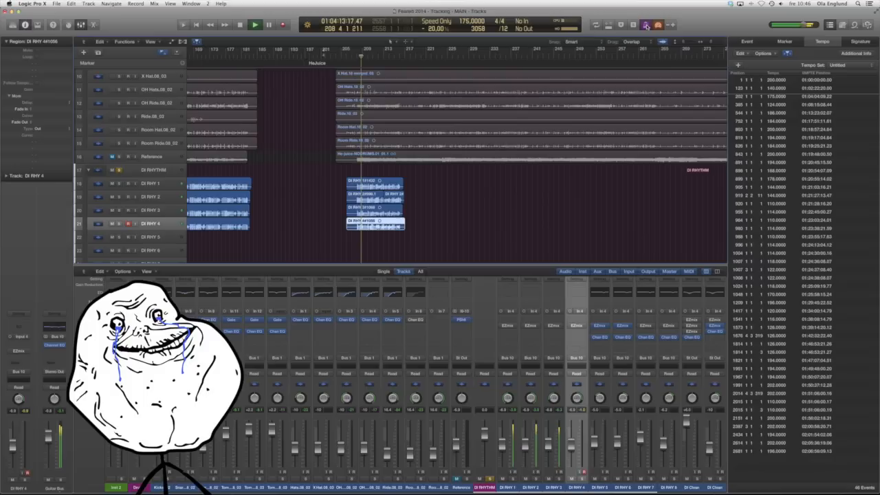